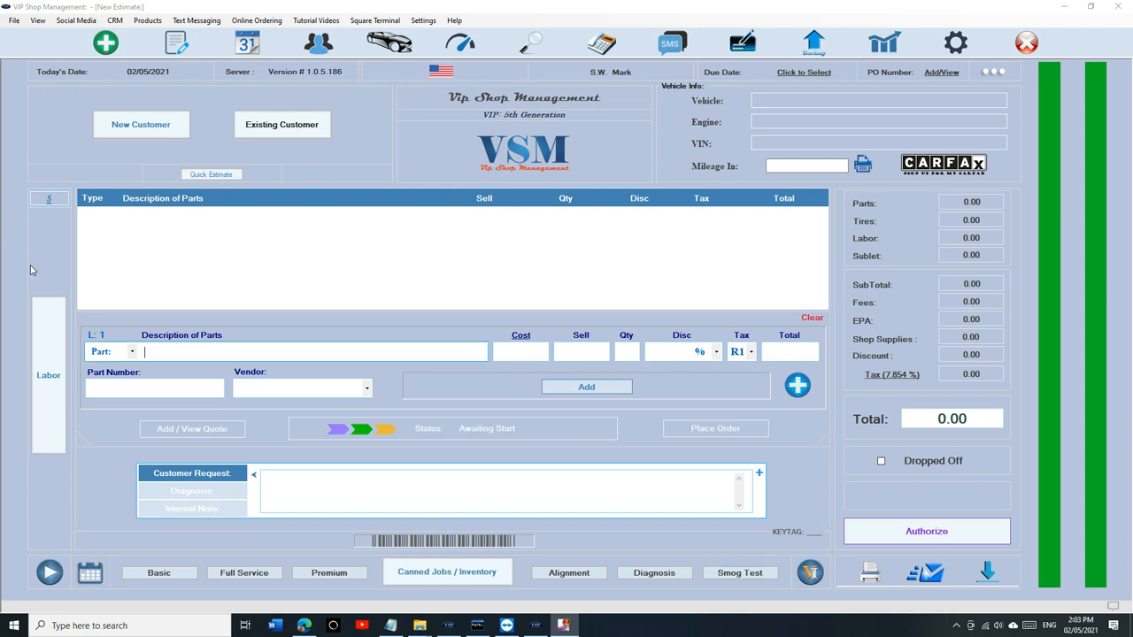
Open estimate 00012360 for the 2006 Pontiac G6 GT oil change (94.36) from WorkFlow
left_click(176, 43)
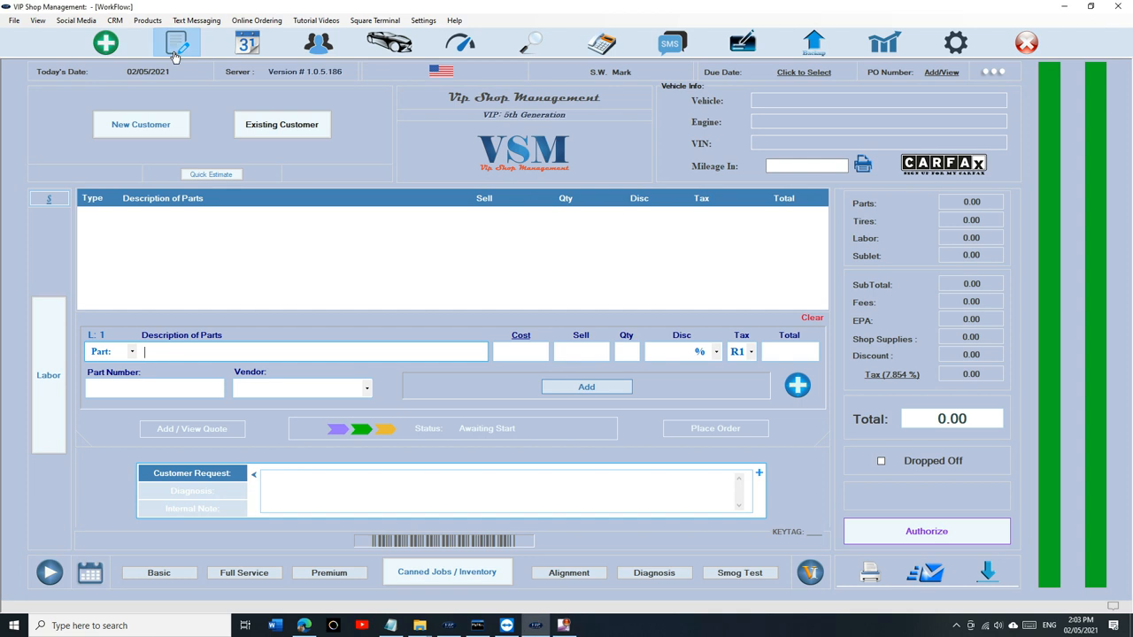
left_click(176, 43)
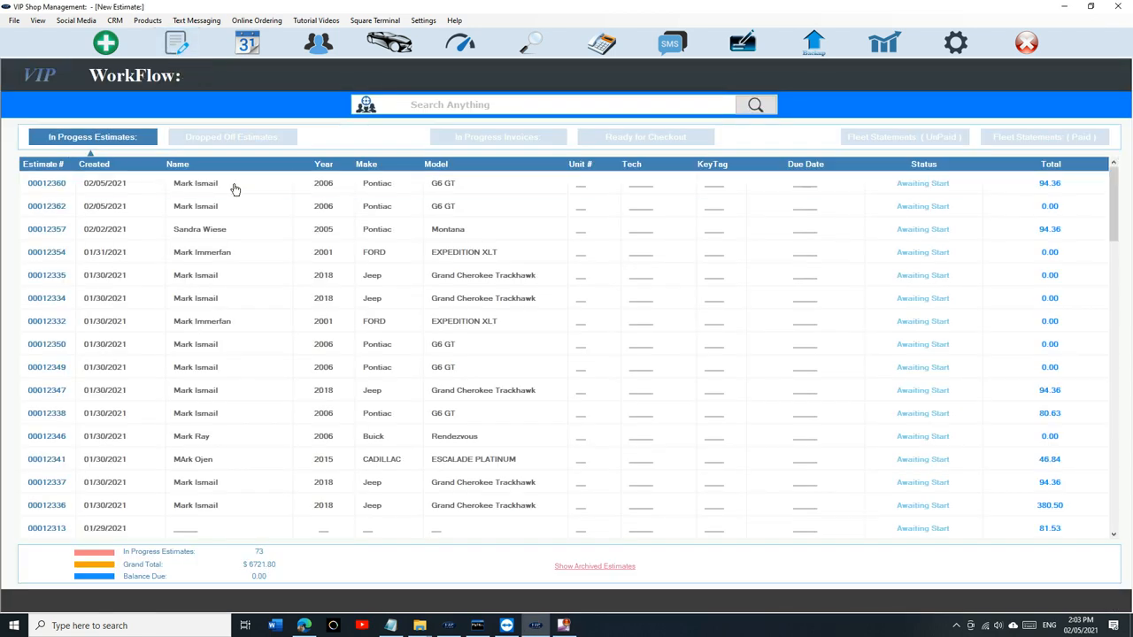
double_click(194, 183)
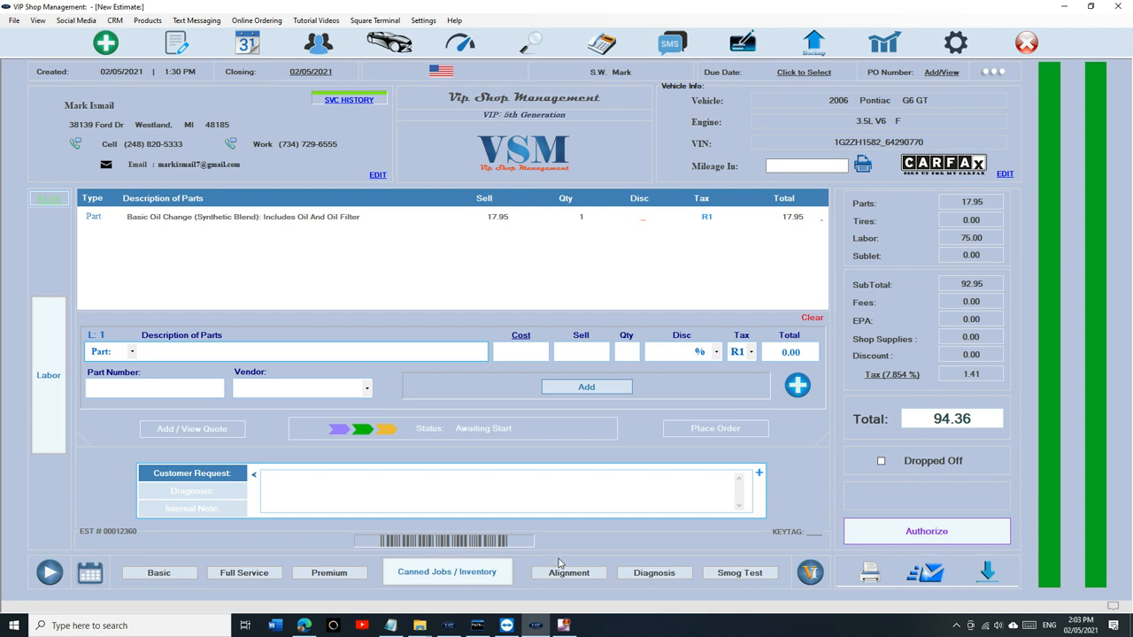
left_click(309, 351)
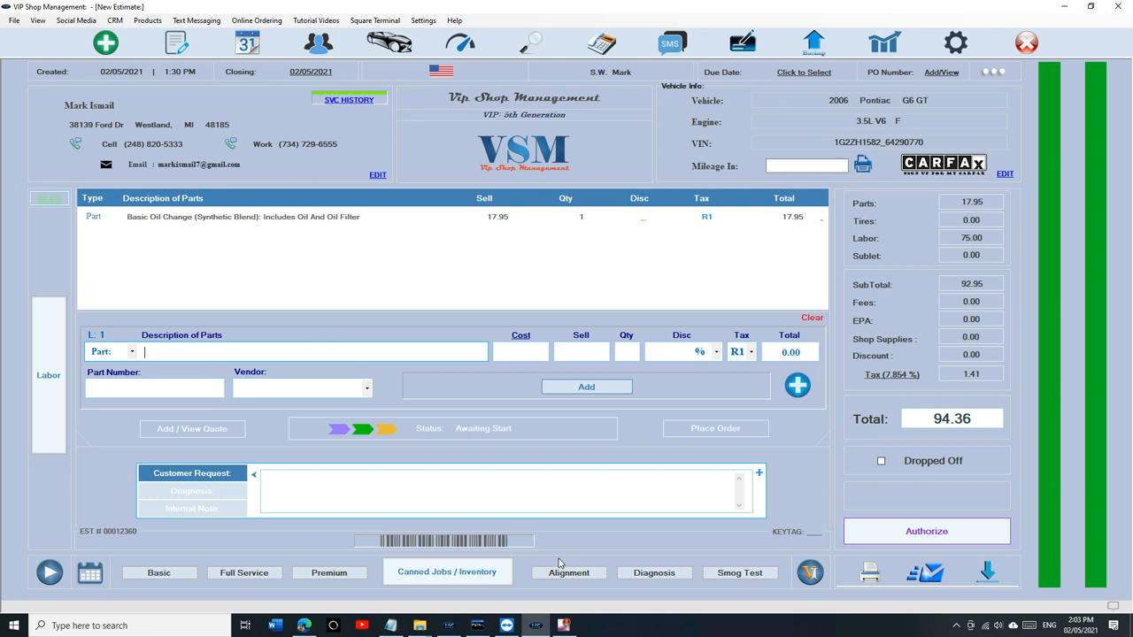
mouse_move(998, 82)
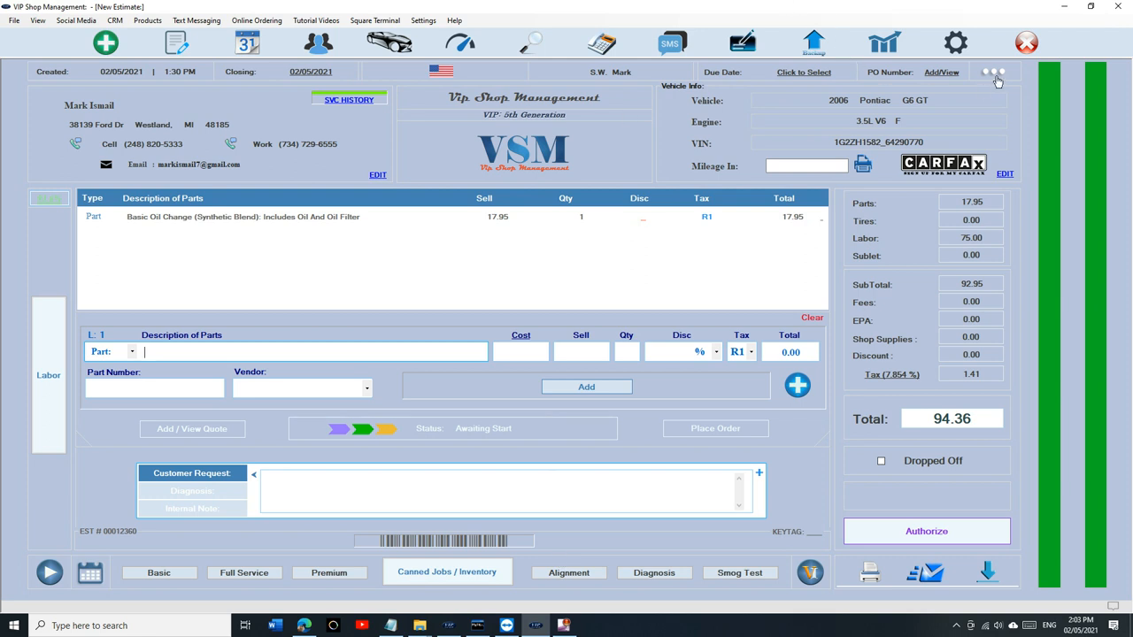
Archive estimate 00012360 via the options menu and confirm with Yes
left_click(992, 72)
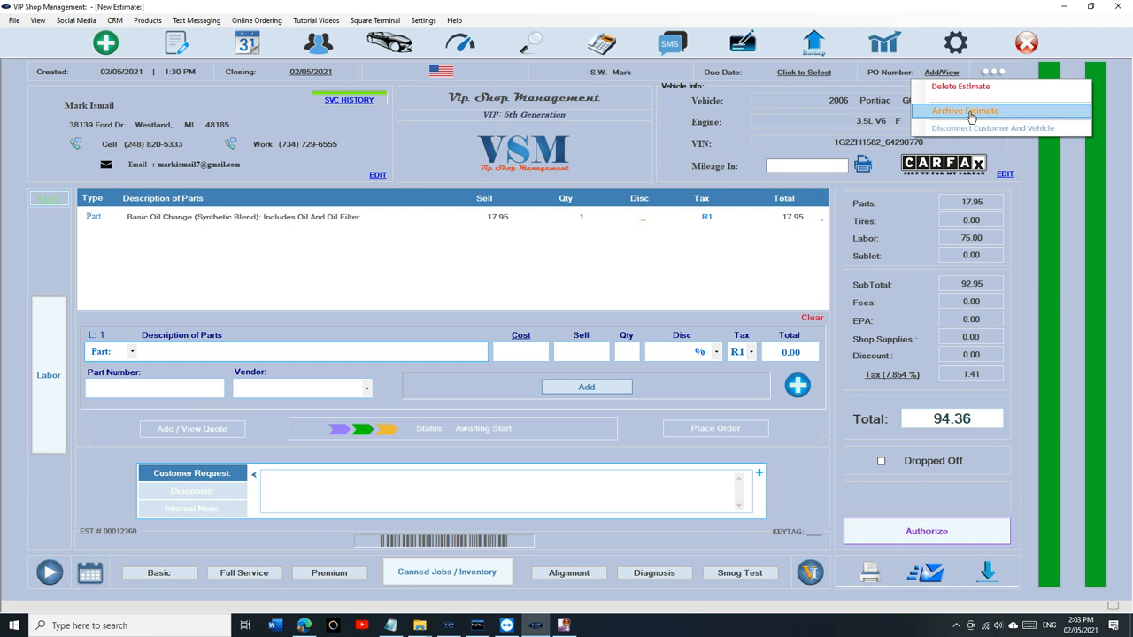
left_click(964, 111)
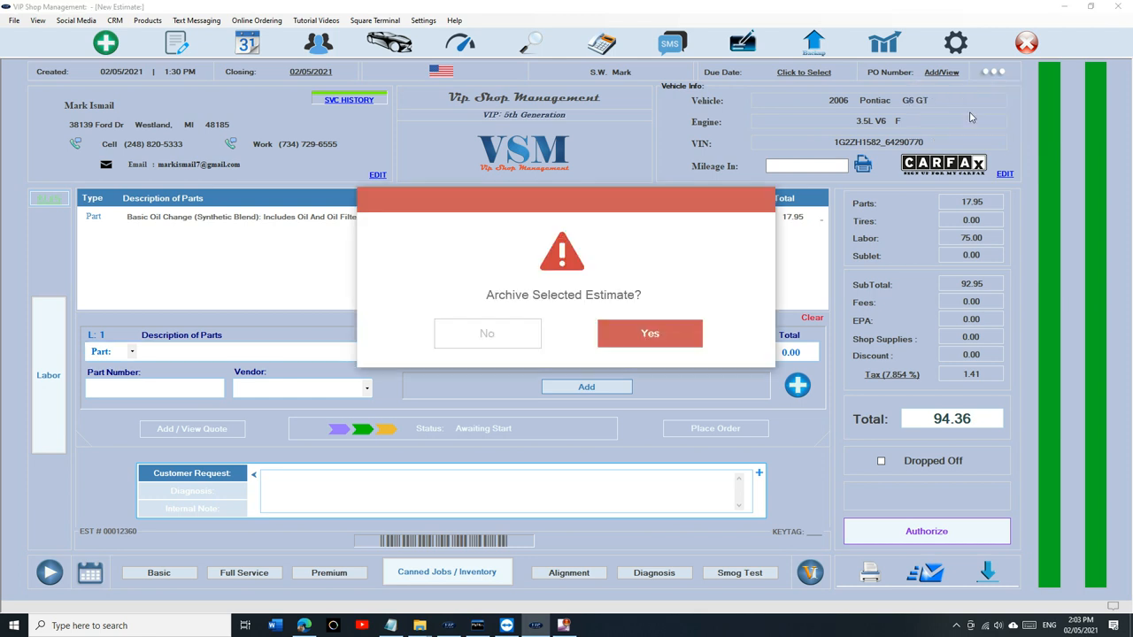
left_click(650, 334)
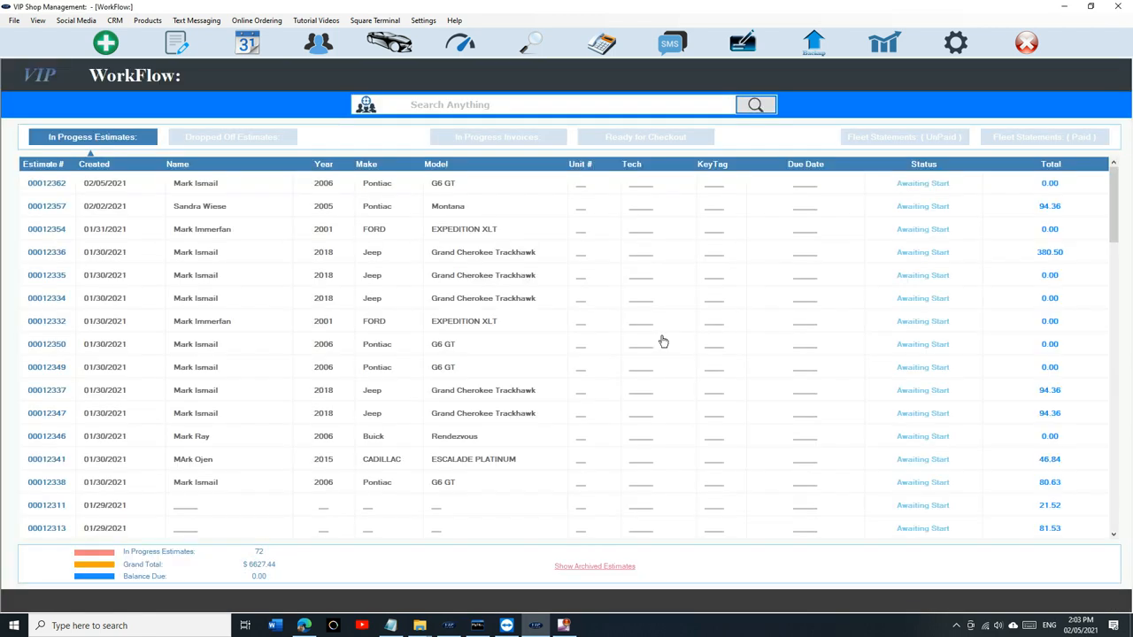
mouse_move(403, 245)
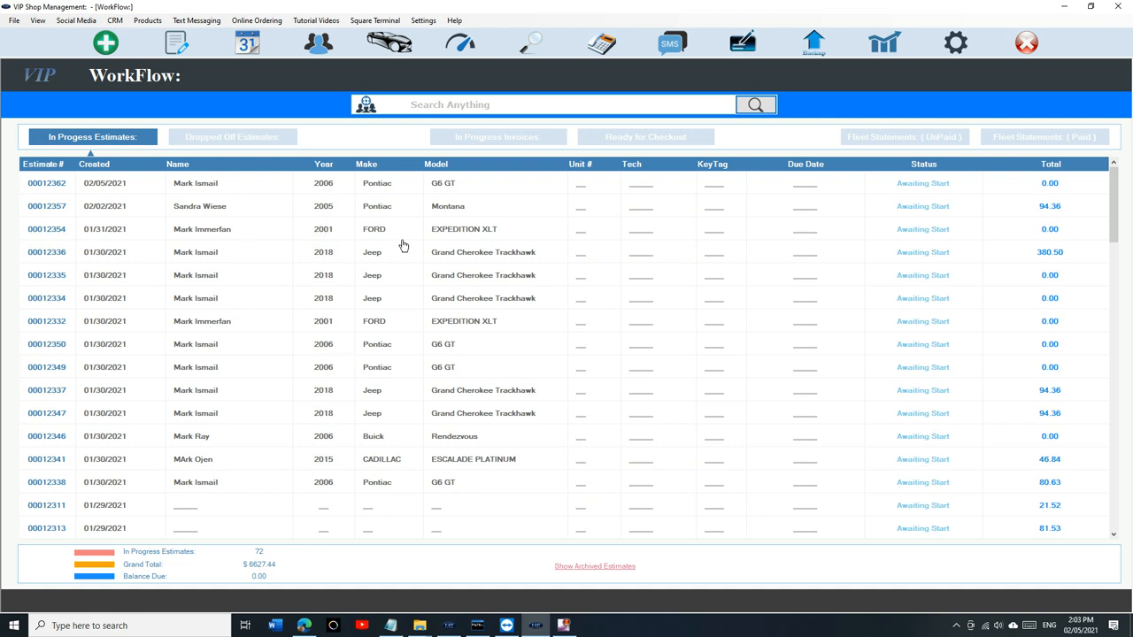
mouse_move(564, 574)
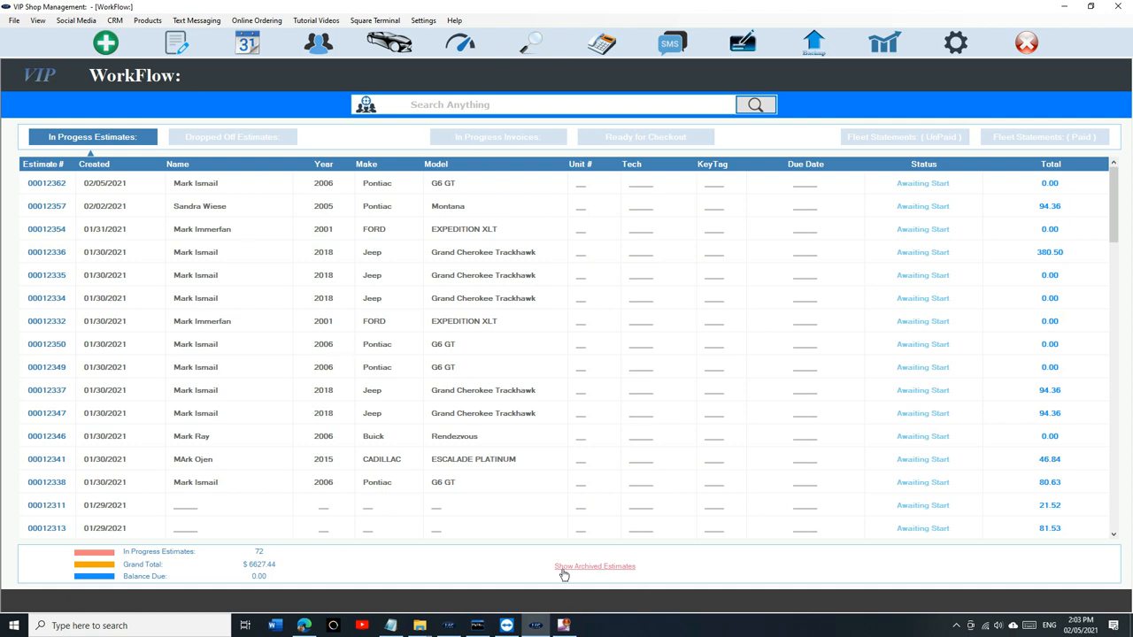
Show the three archived estimates, including 00012360, then start a new estimate
left_click(498, 136)
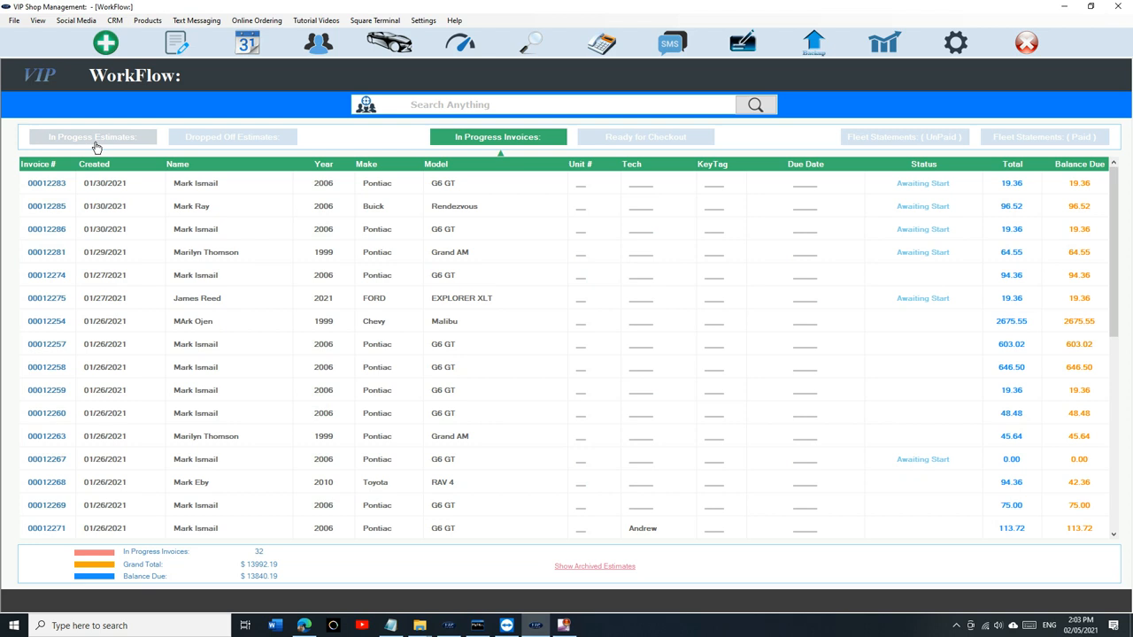
left_click(91, 137)
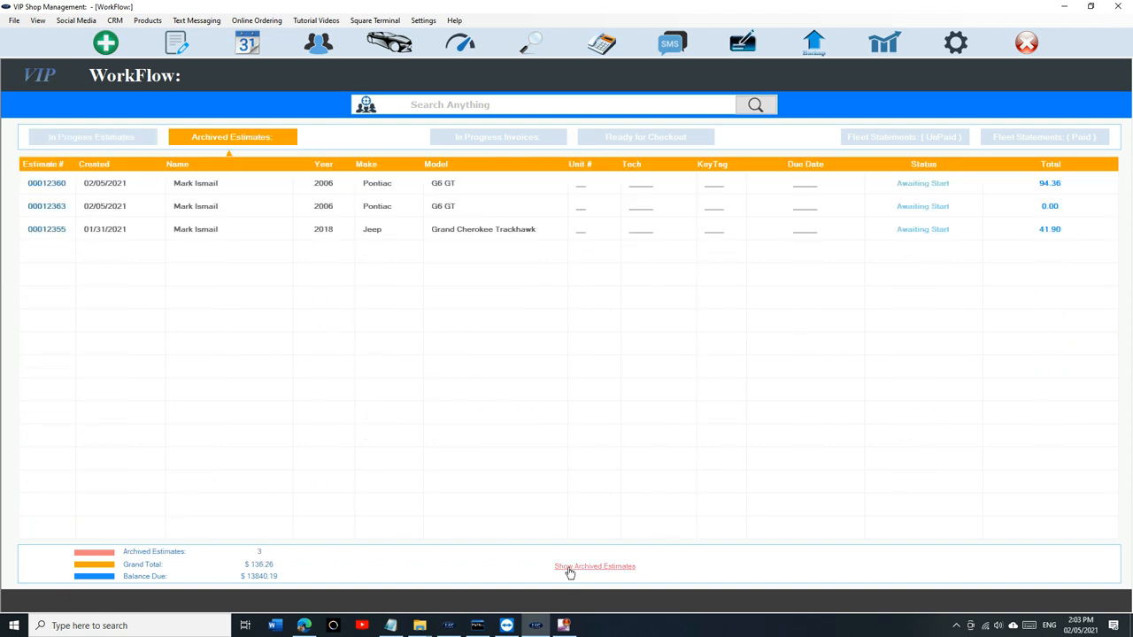
mouse_move(106, 43)
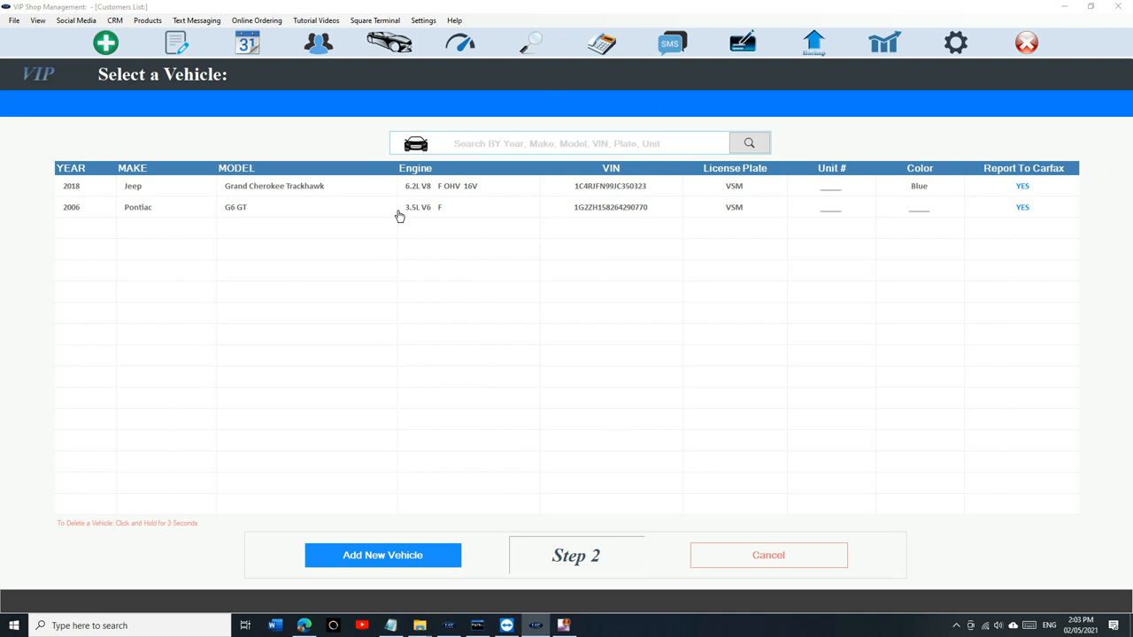
Pick the 2006 Pontiac G6 GT and load its existing quote from the archived-estimate alert
left_click(398, 207)
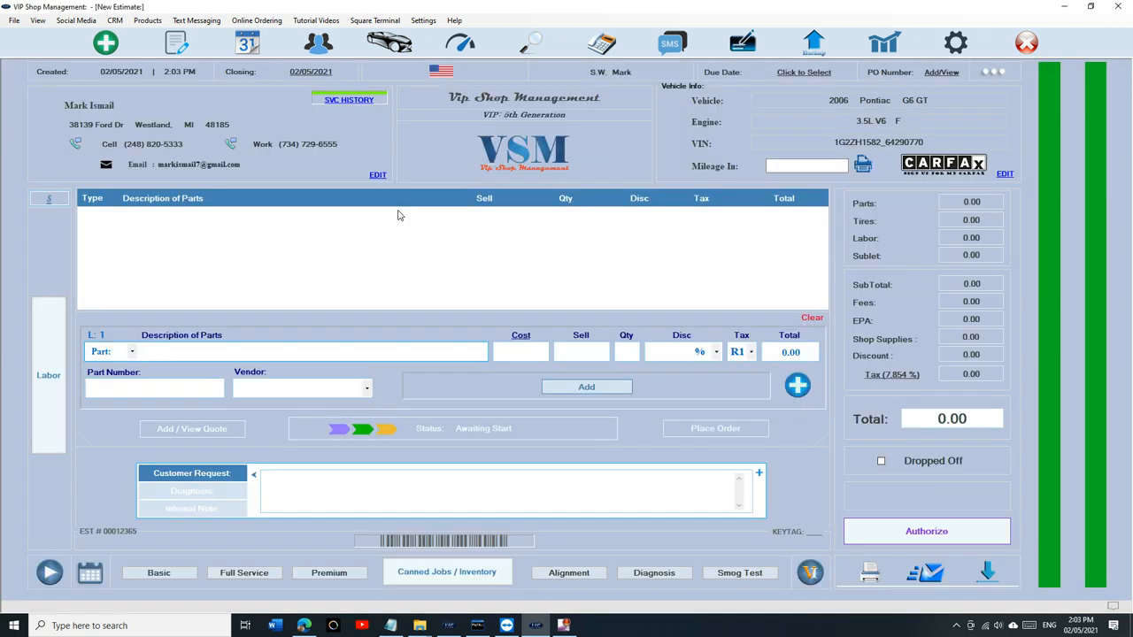
left_click(314, 351)
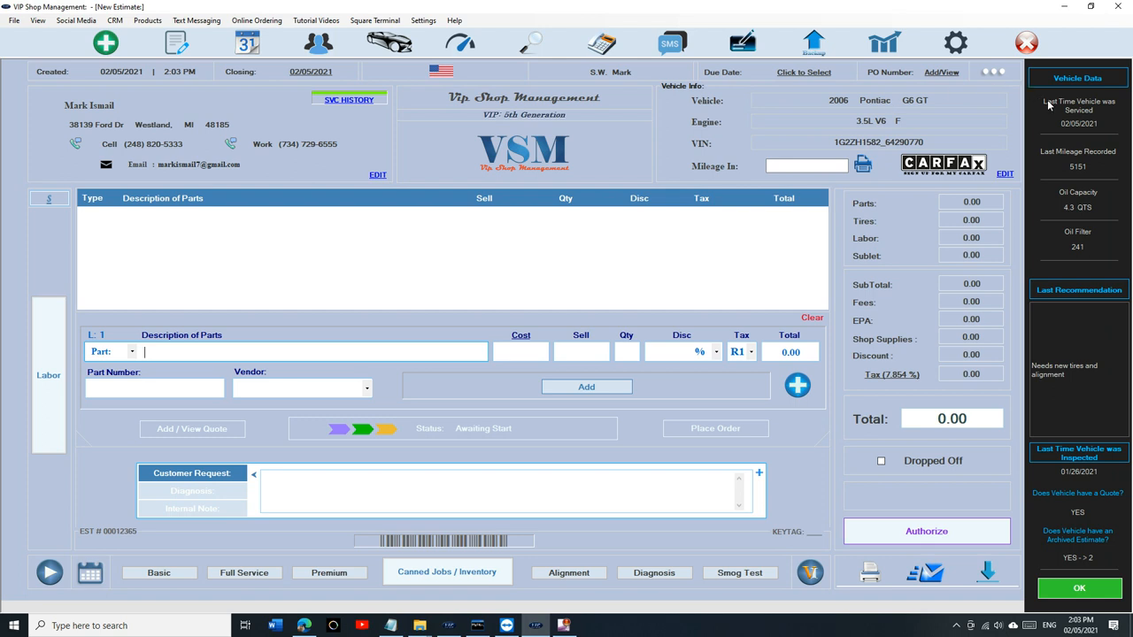
mouse_move(1048, 462)
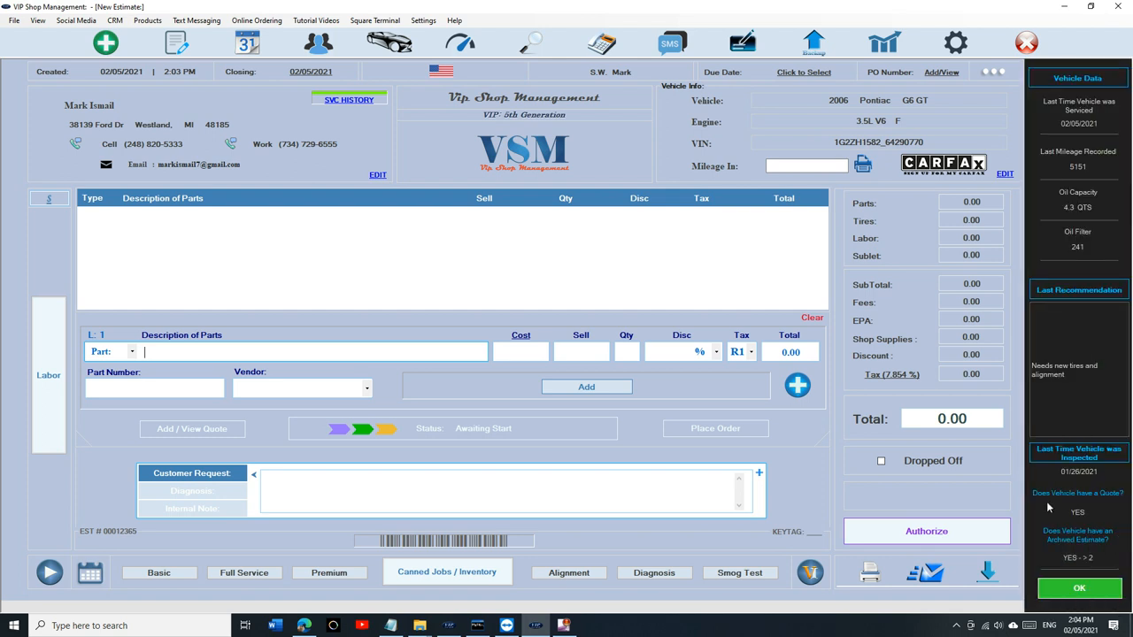
mouse_move(1113, 501)
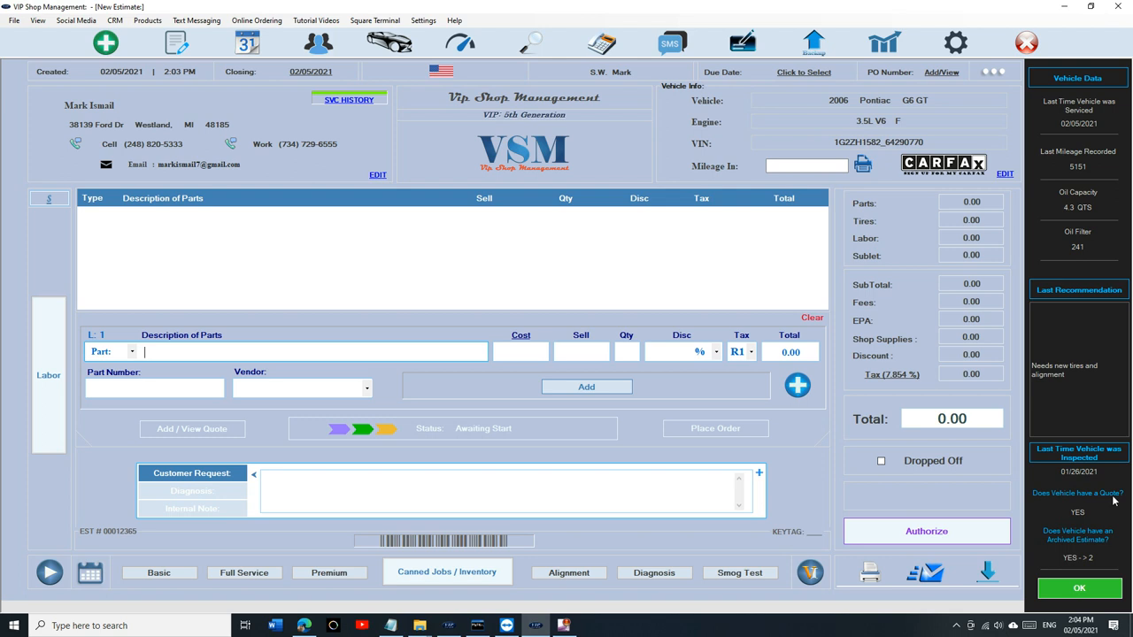
mouse_move(1087, 520)
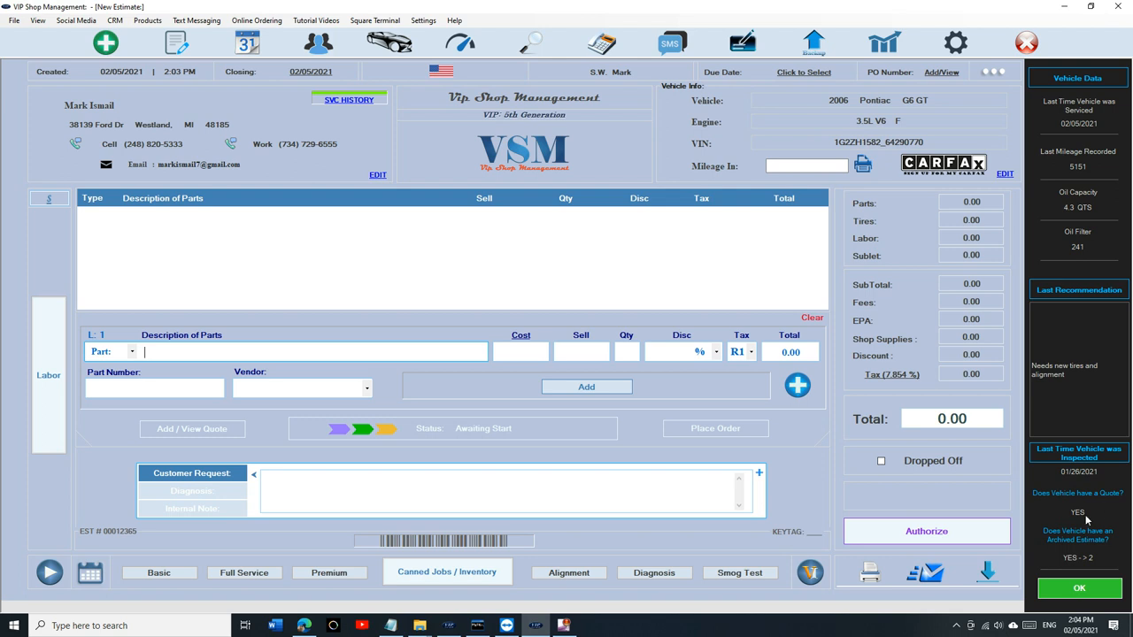
mouse_move(460, 452)
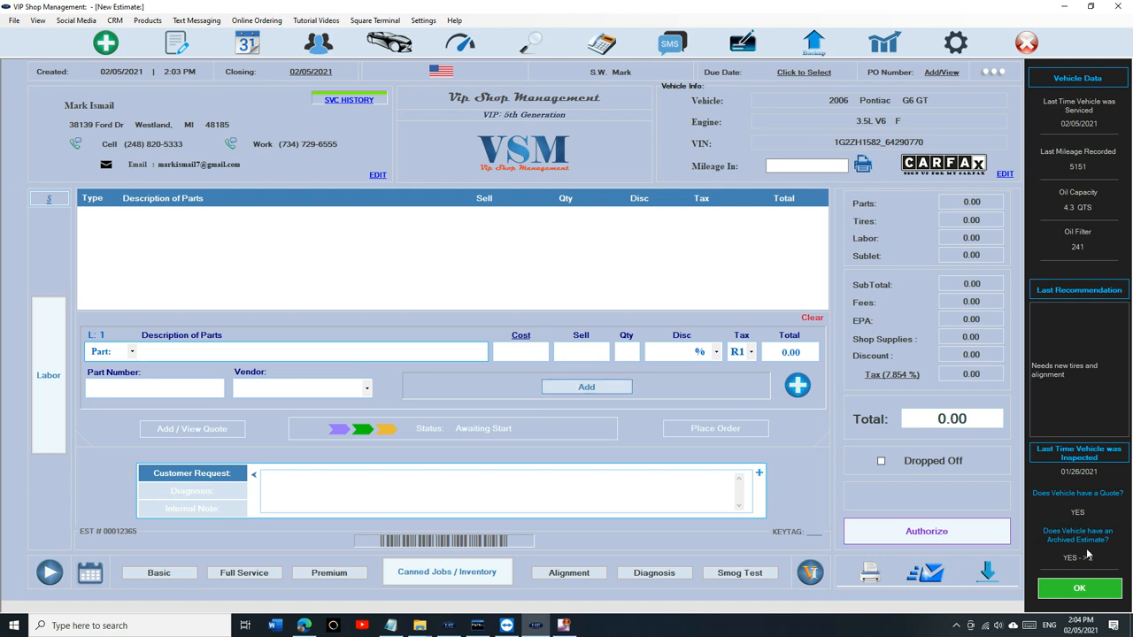
left_click(314, 352)
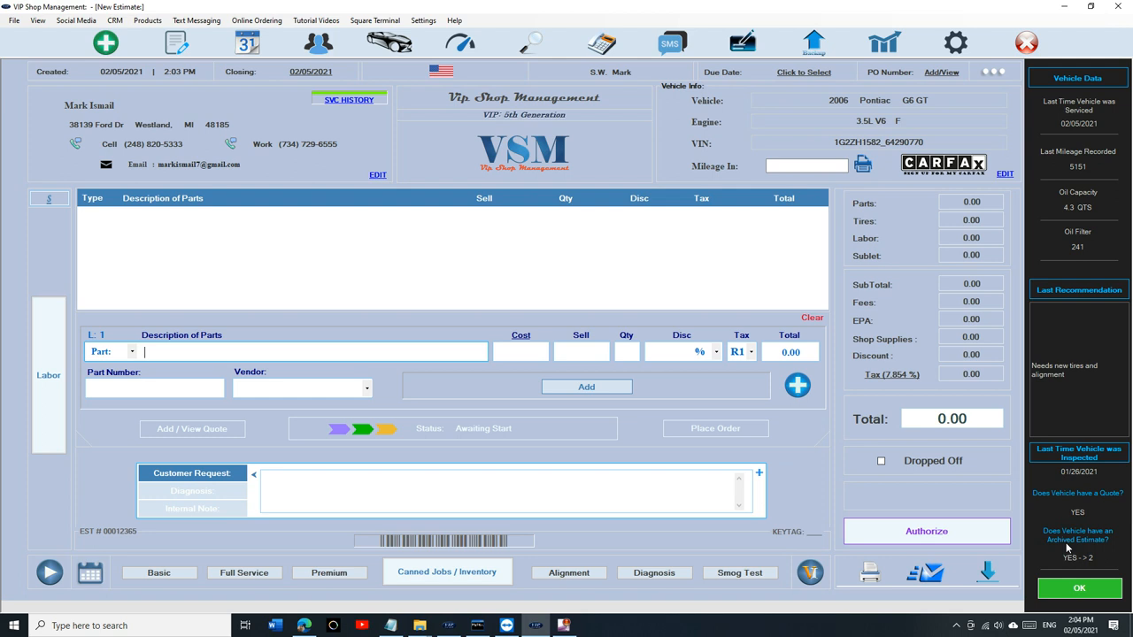
mouse_move(1099, 564)
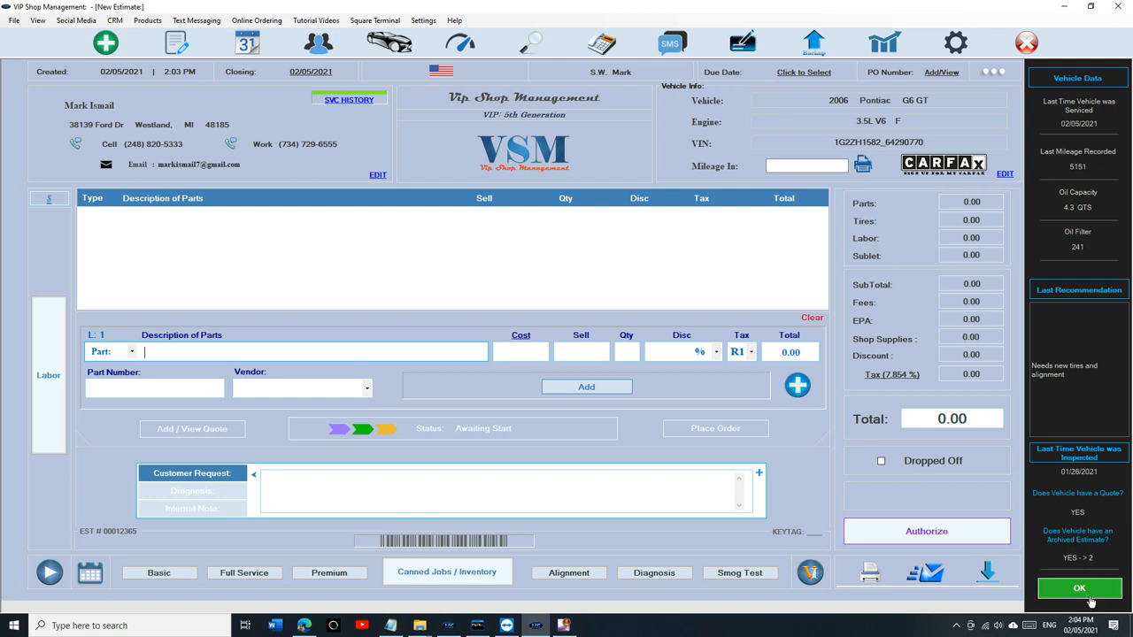
left_click(1079, 587)
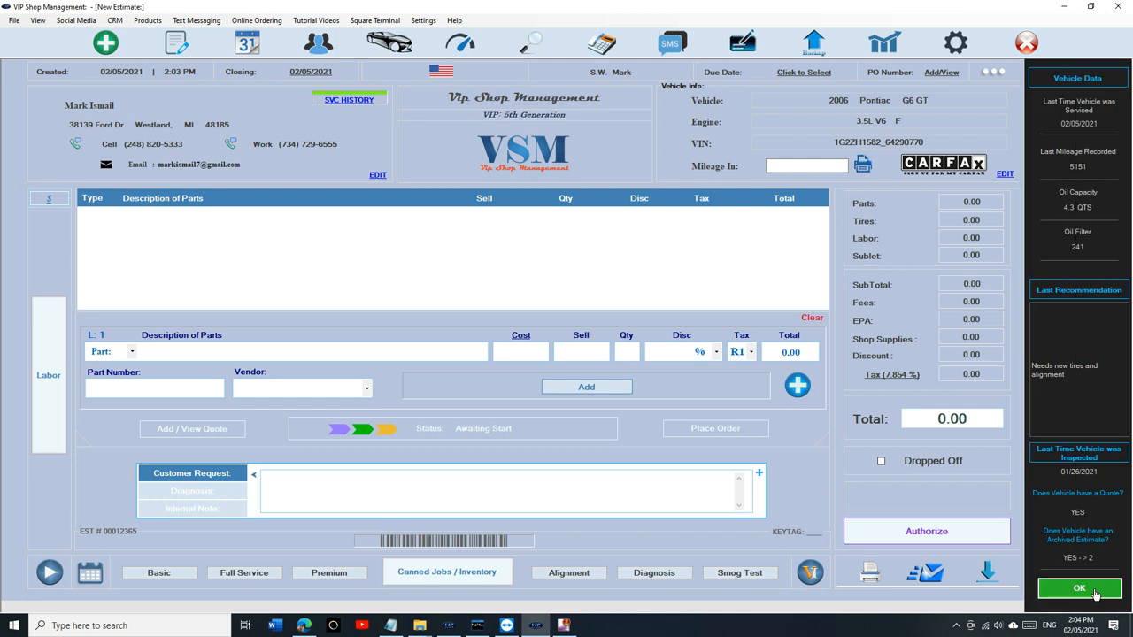
mouse_move(782, 544)
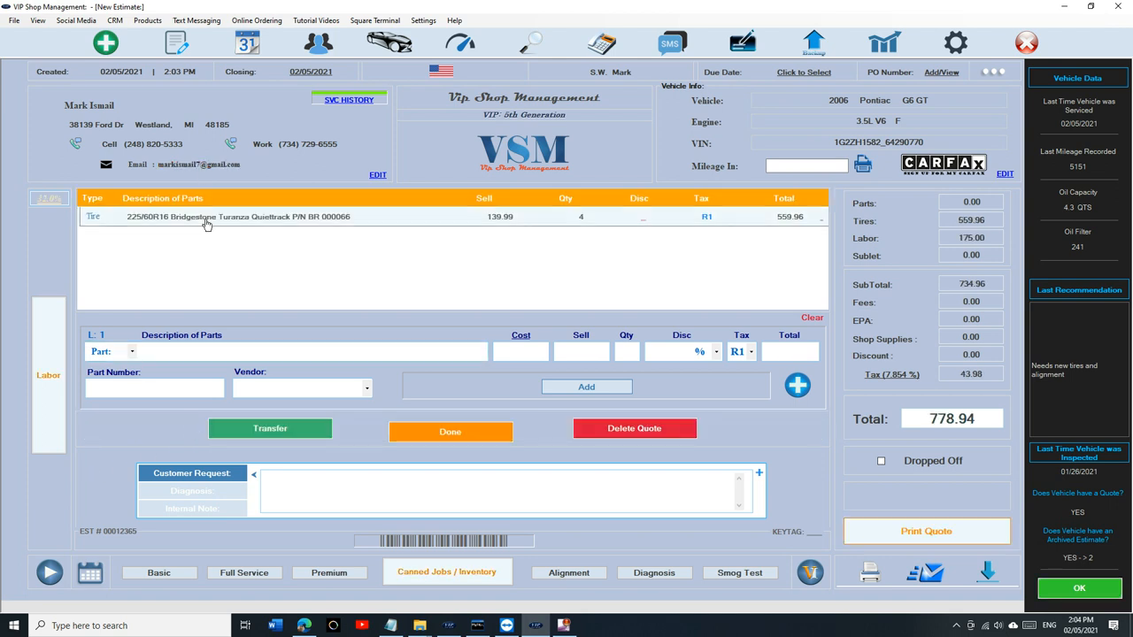
Review the quote's labor and parts lines, then return to the WorkFlow list
left_click(48, 376)
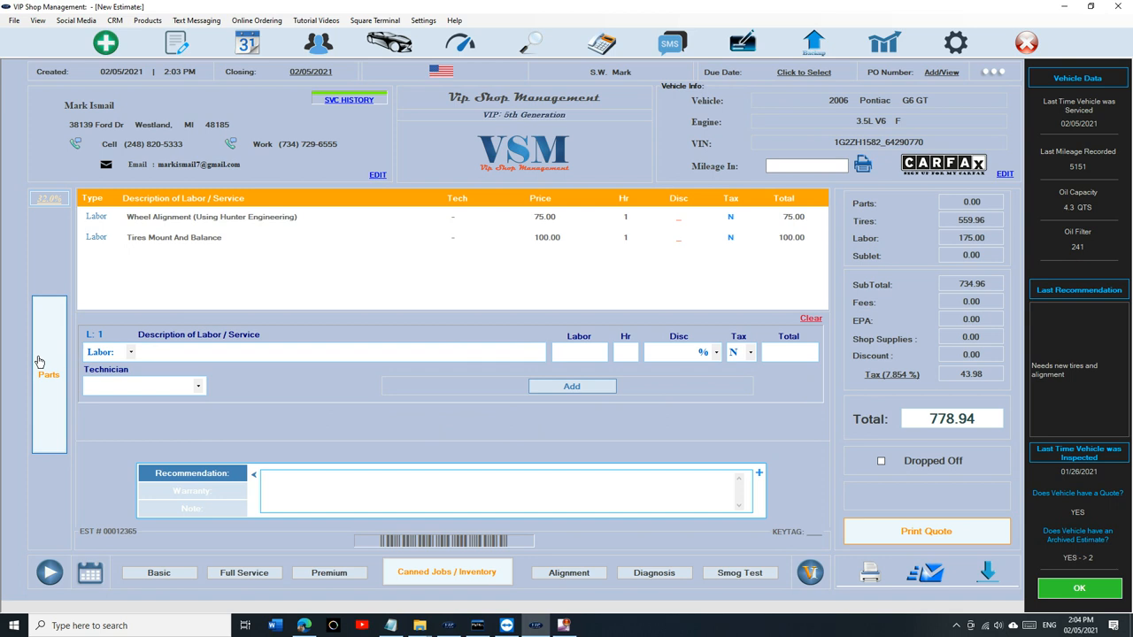
left_click(48, 374)
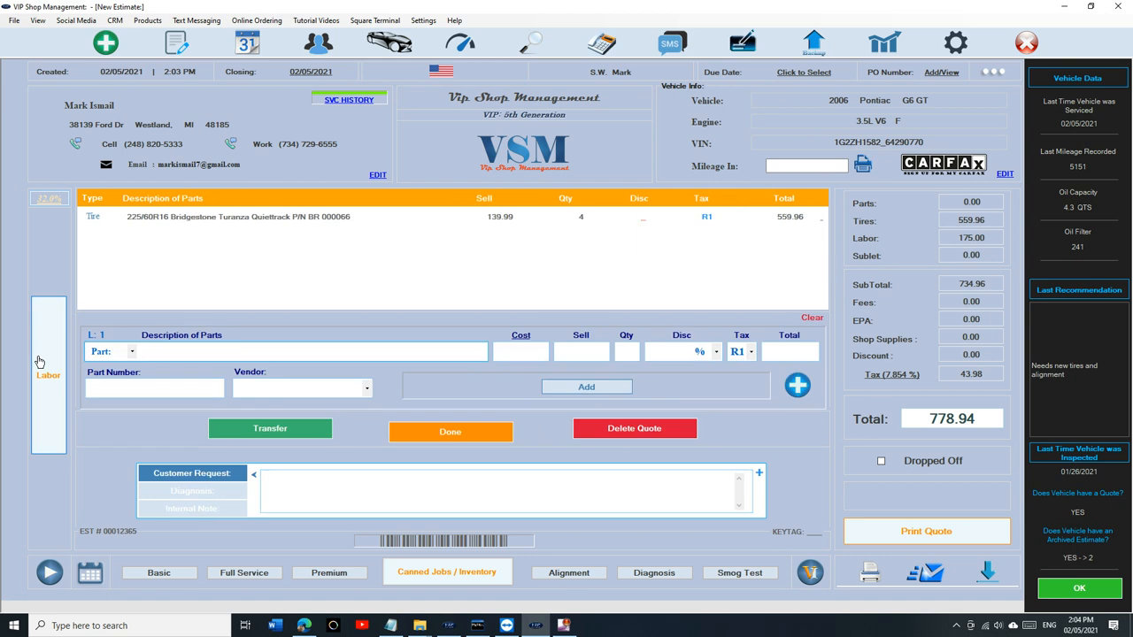
left_click(309, 351)
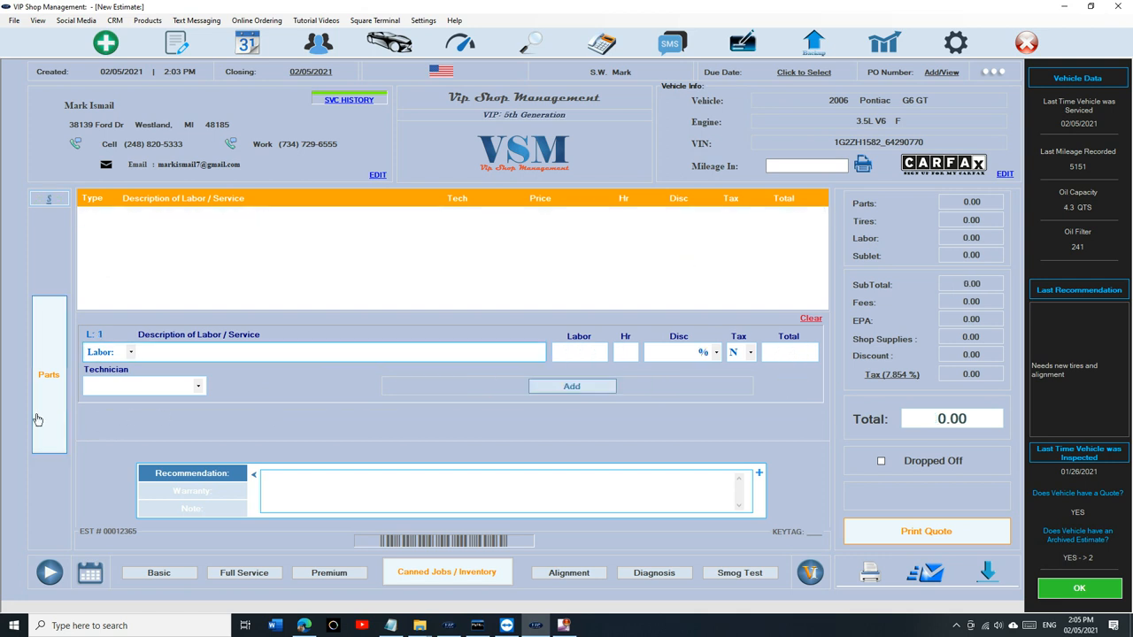
left_click(49, 374)
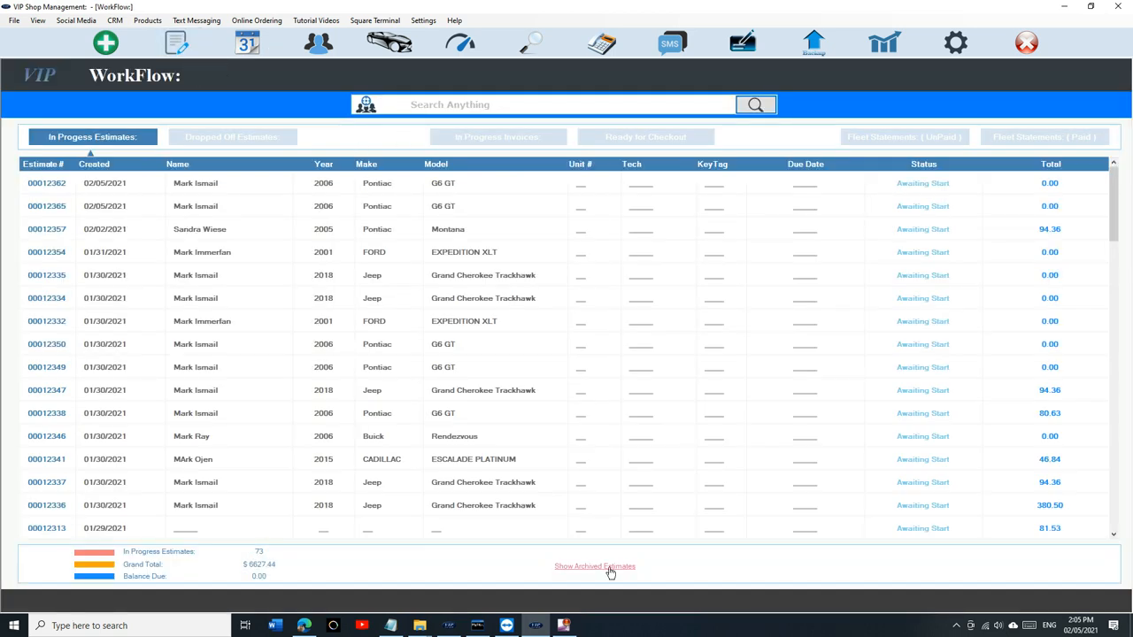
Search archived estimates for 'g6' and open Pontiac estimate 00012362's options menu
left_click(232, 136)
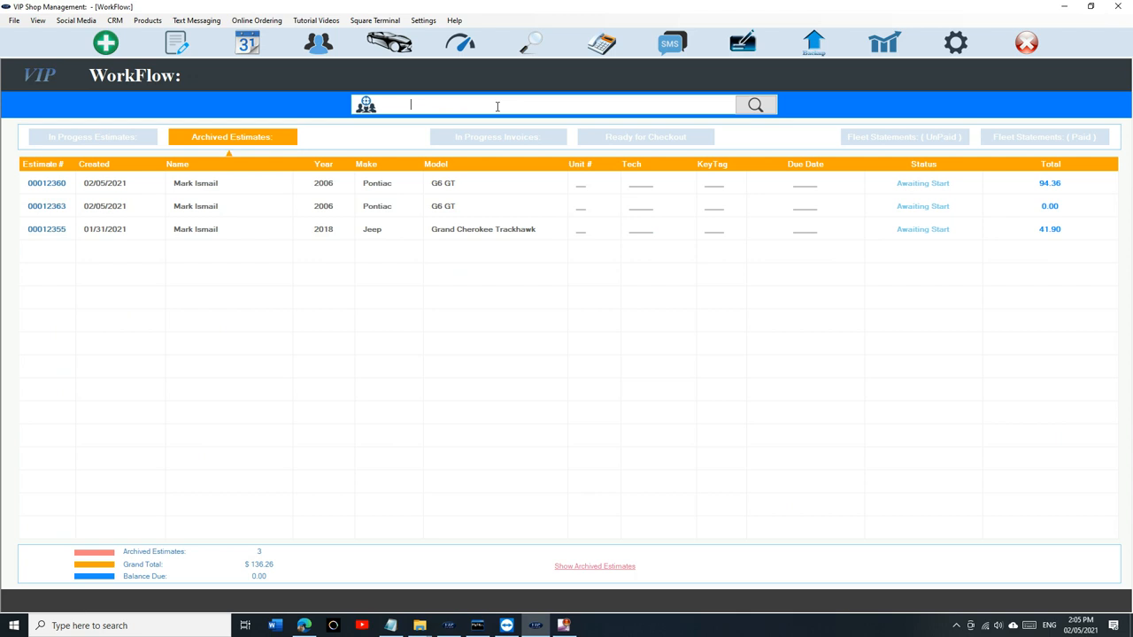
type("g6")
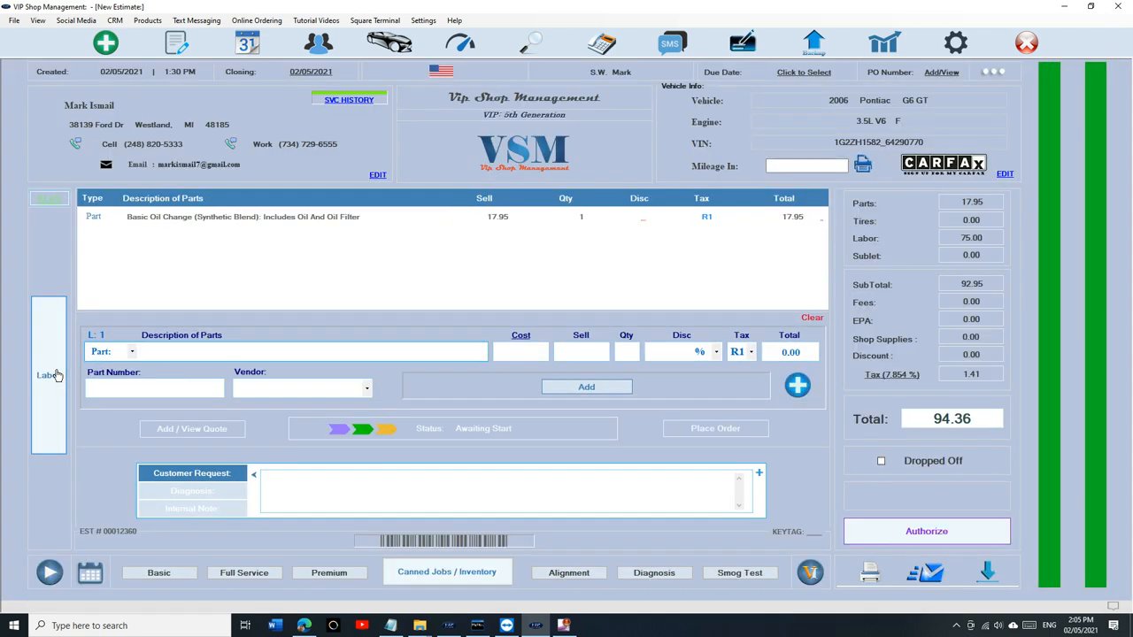
left_click(992, 72)
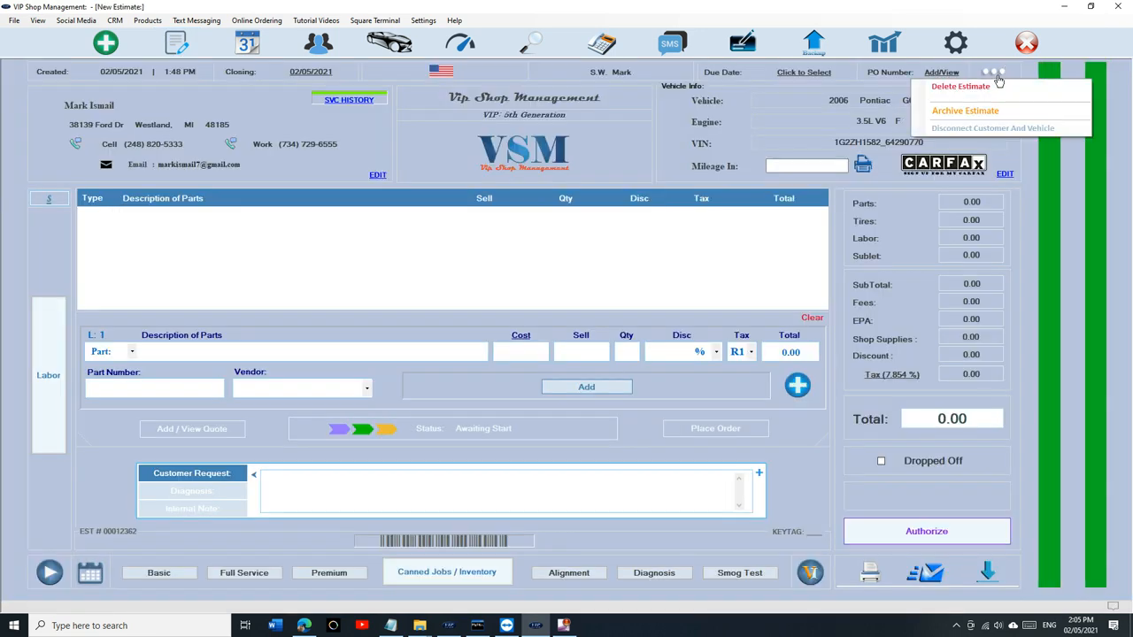
Archive estimate 00012362 and return to the 72 in-progress estimates
left_click(964, 110)
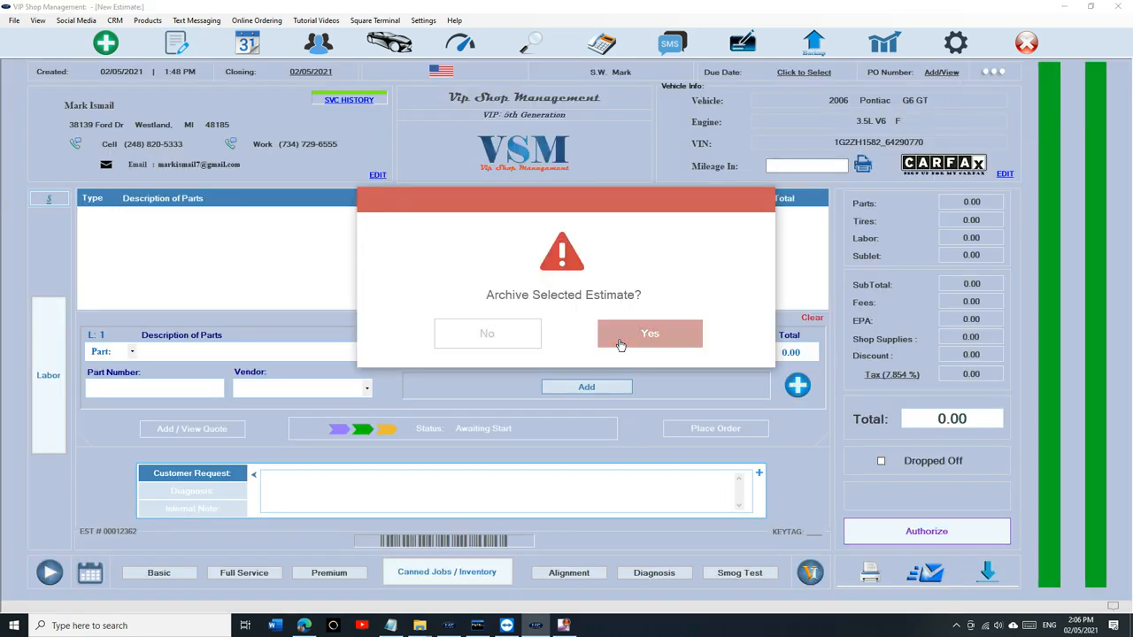
left_click(650, 334)
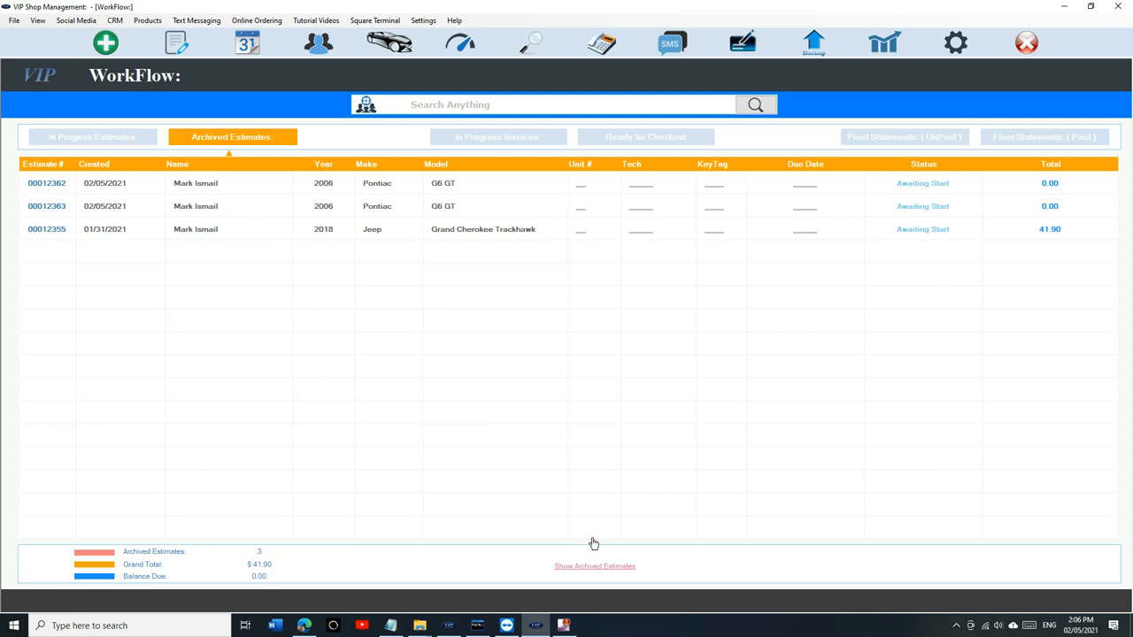
mouse_move(341, 505)
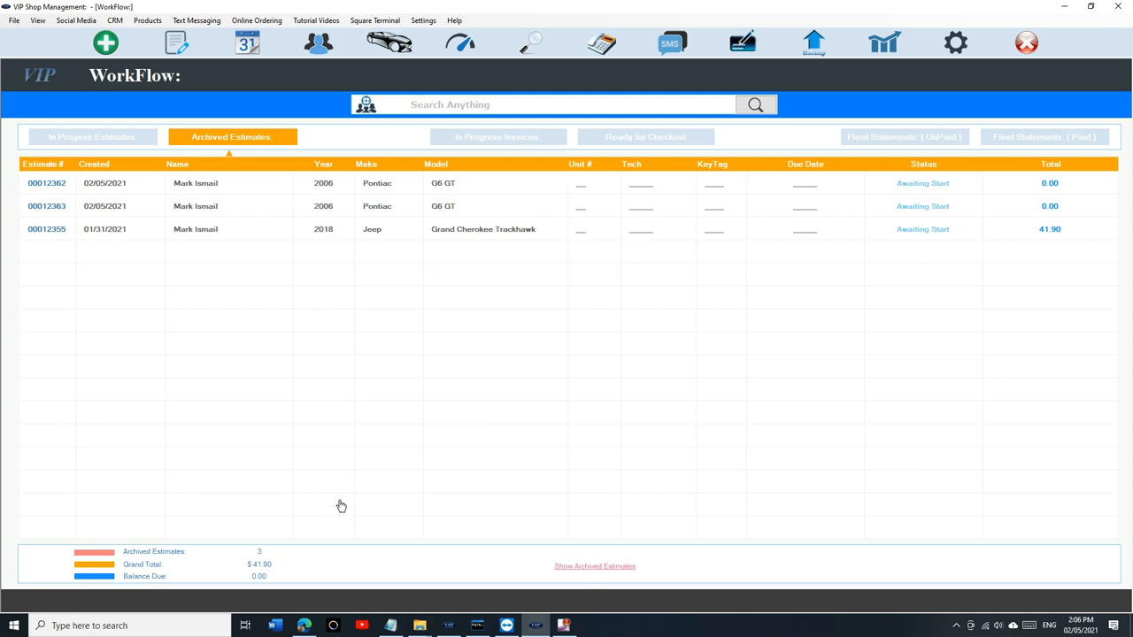
mouse_move(529, 532)
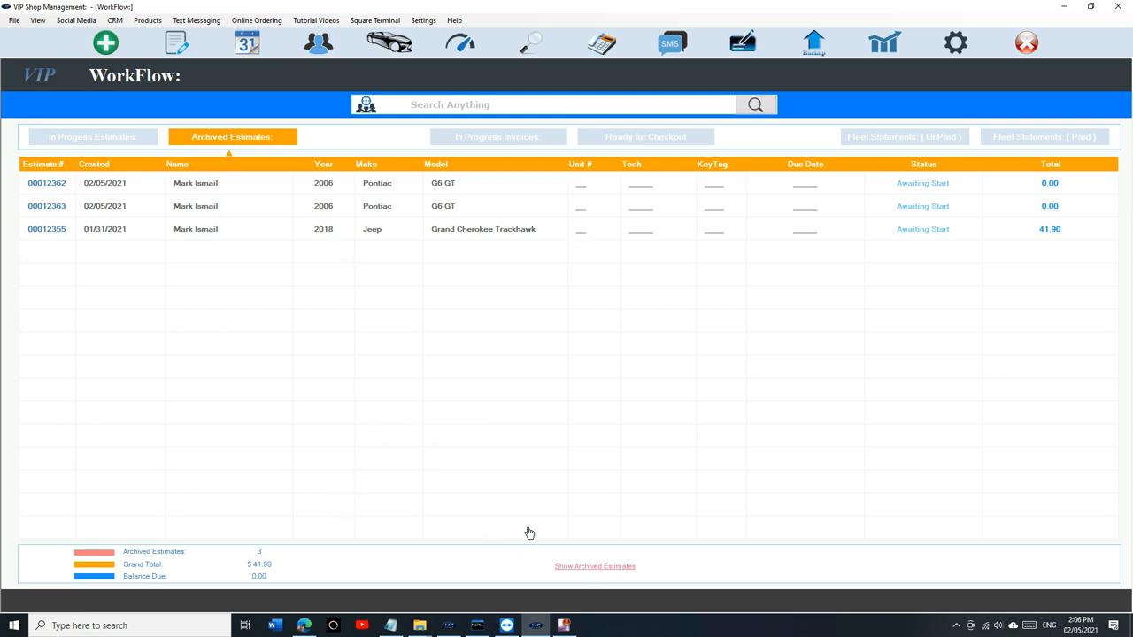
mouse_move(163, 161)
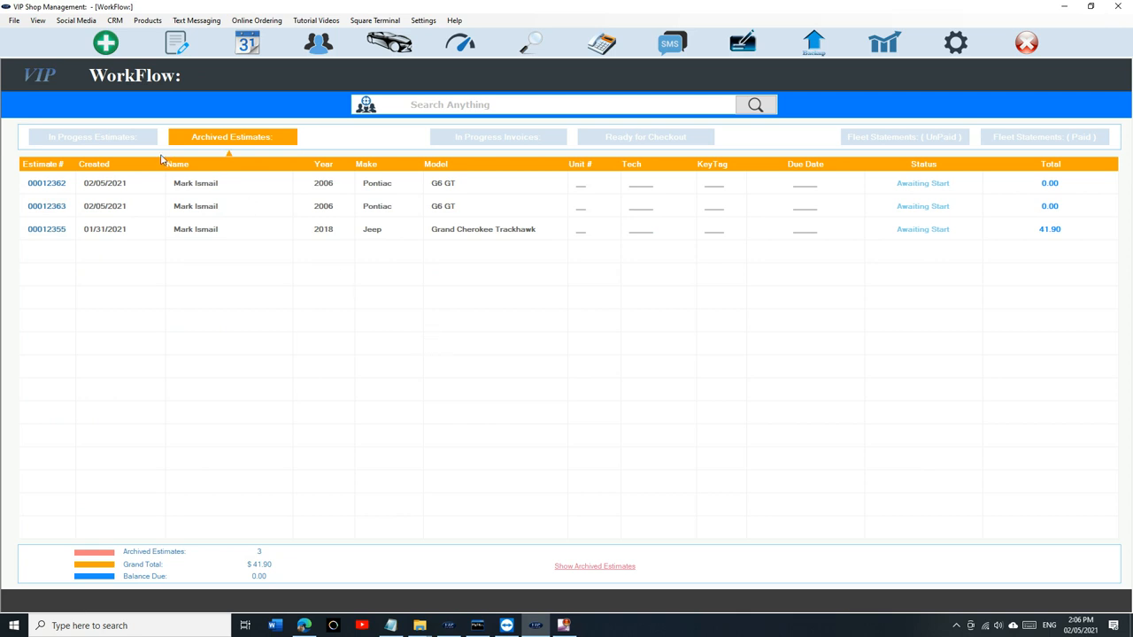
left_click(92, 136)
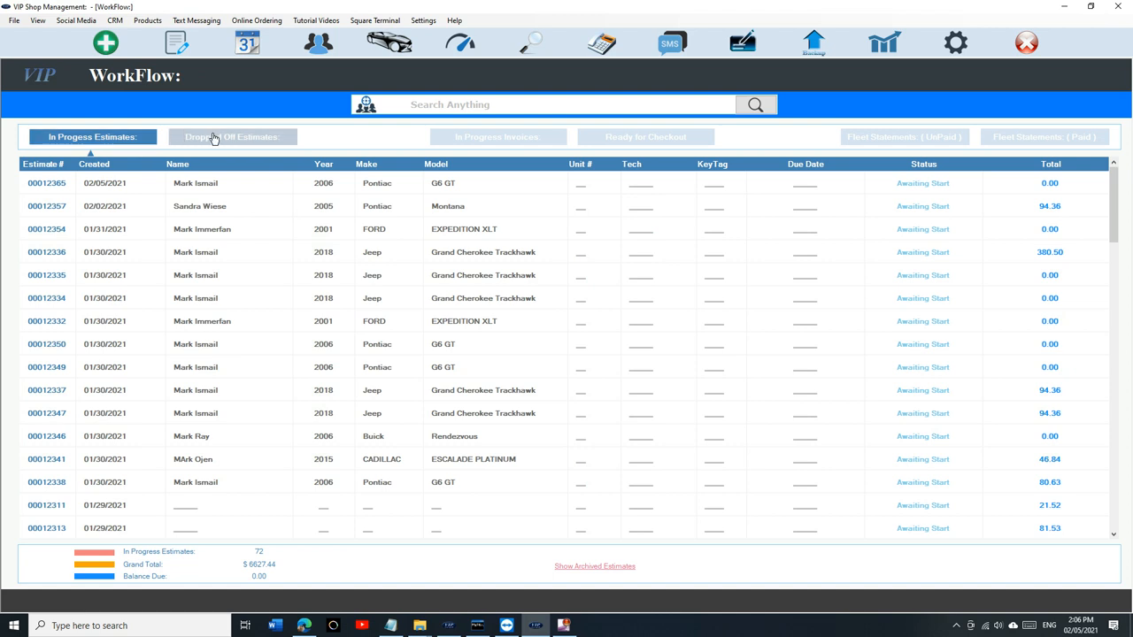
mouse_move(69, 53)
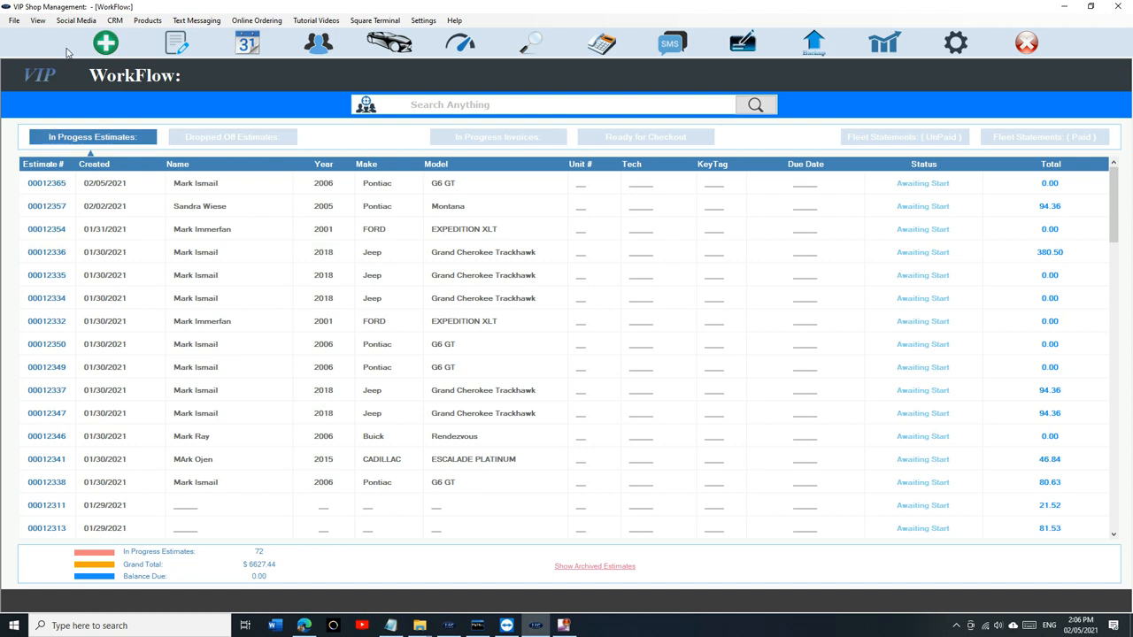